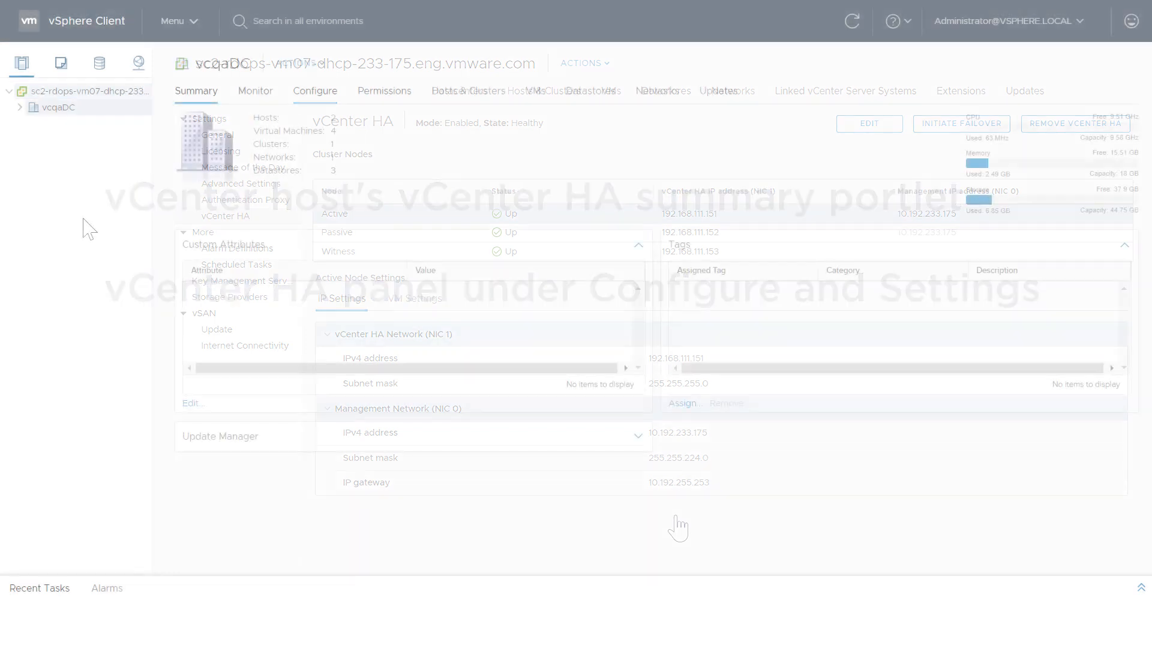
# Step: Select vCenter Server sc2-rdops-vm07-dhcp-233-175 to view its empty All Issues list
pyautogui.click(255, 91)
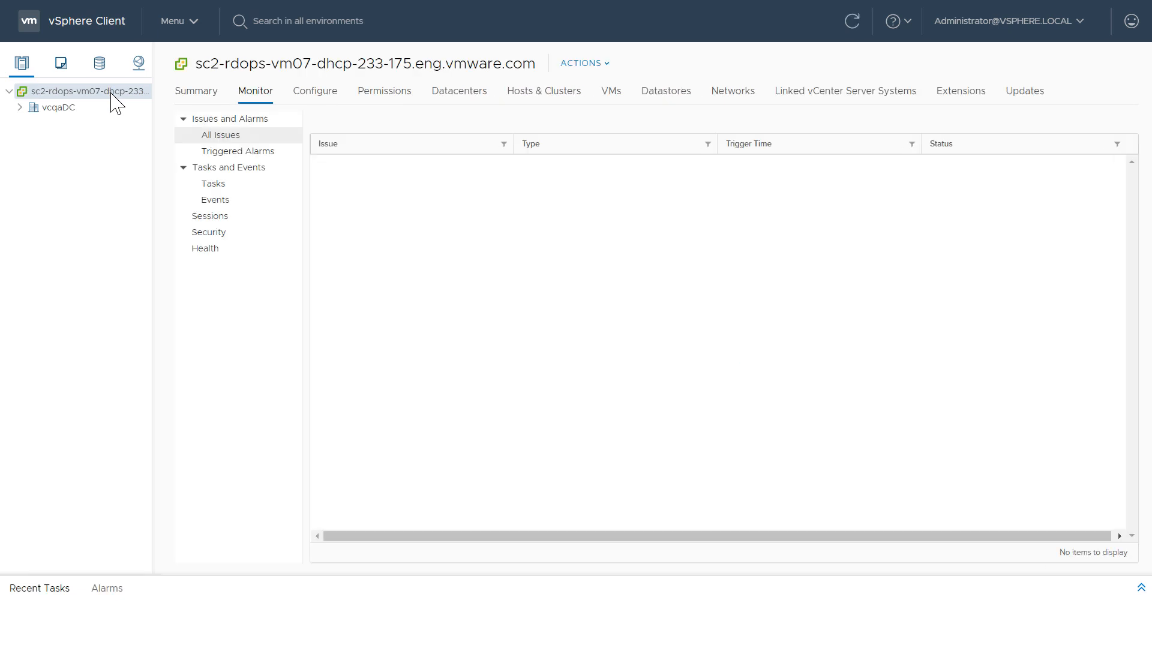
pyautogui.moveTo(200, 103)
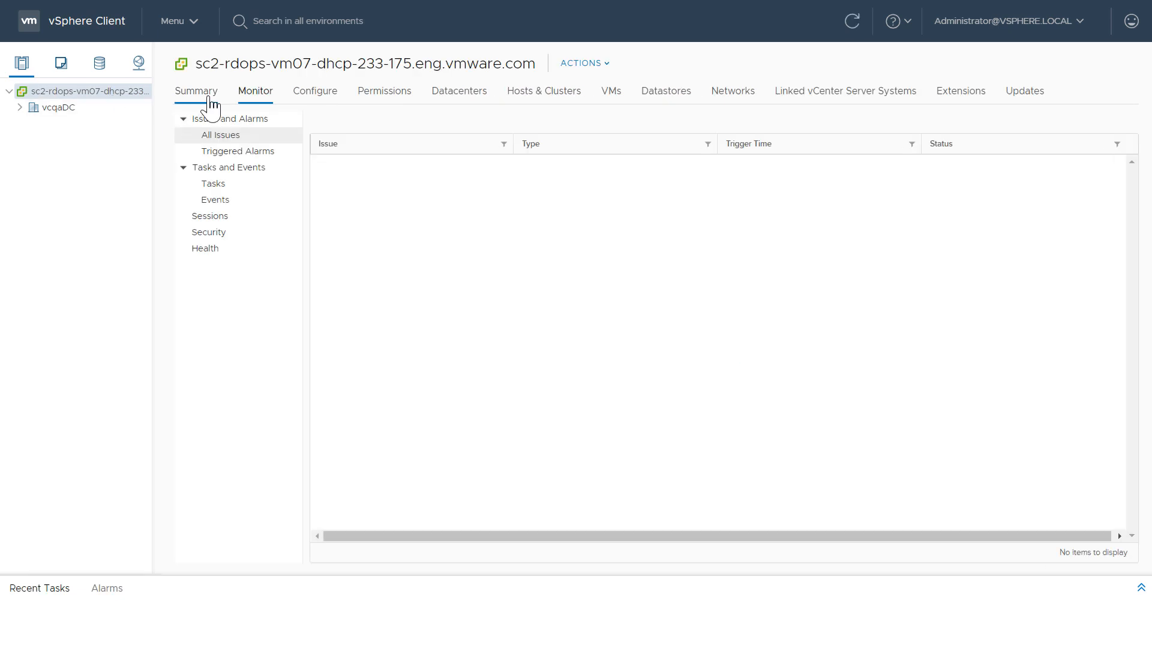
# Step: Show the vCenter Server Summary, where vCenter HA reads Enabled and Healthy
pyautogui.click(197, 90)
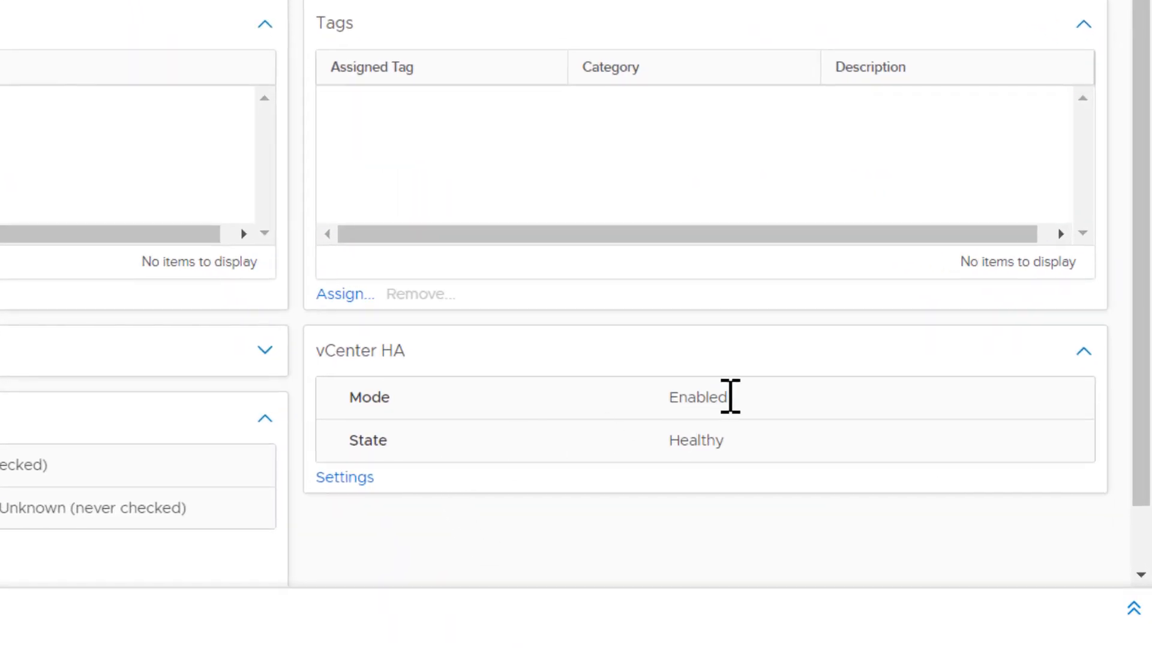
pyautogui.moveTo(742, 467)
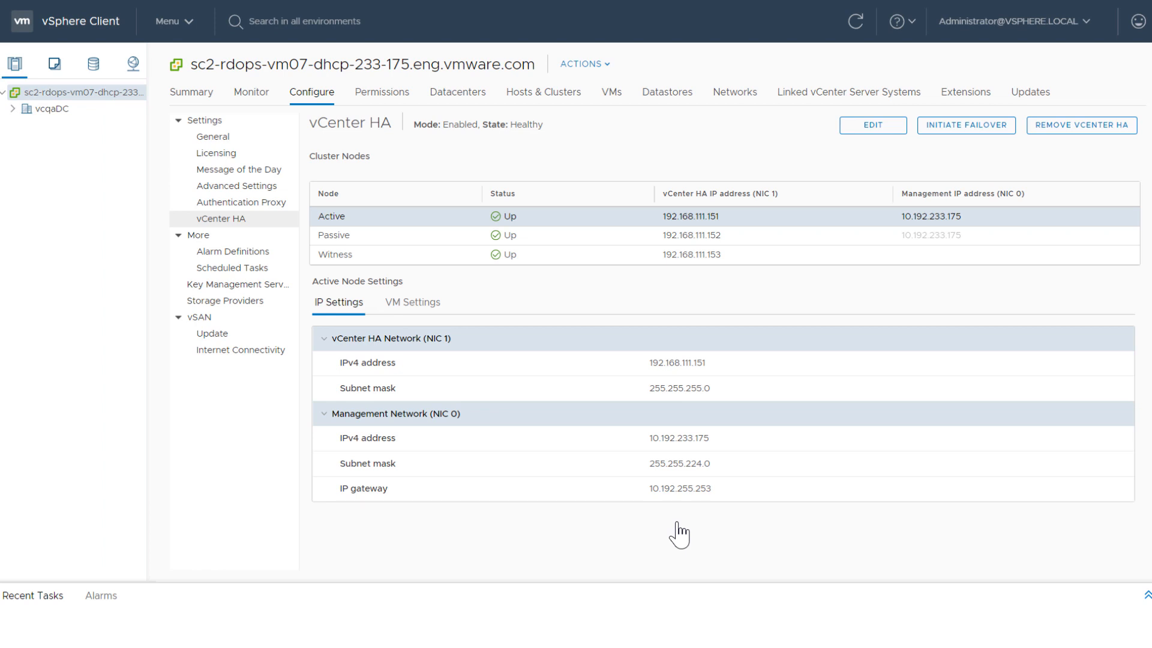
pyautogui.moveTo(557, 140)
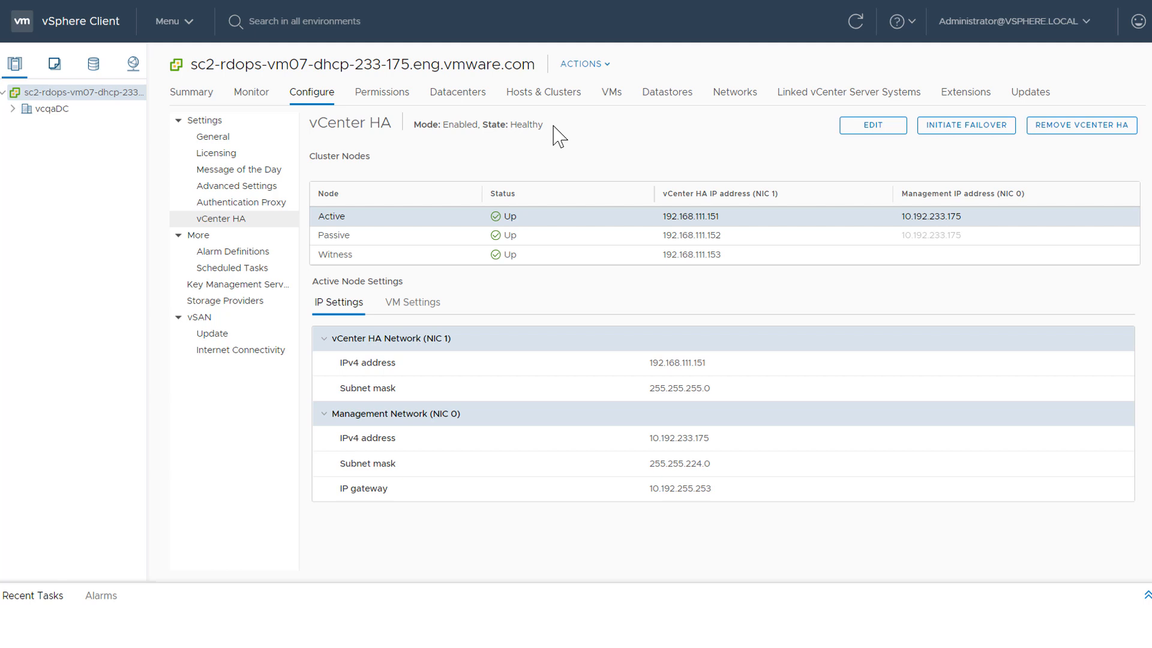
pyautogui.moveTo(428, 175)
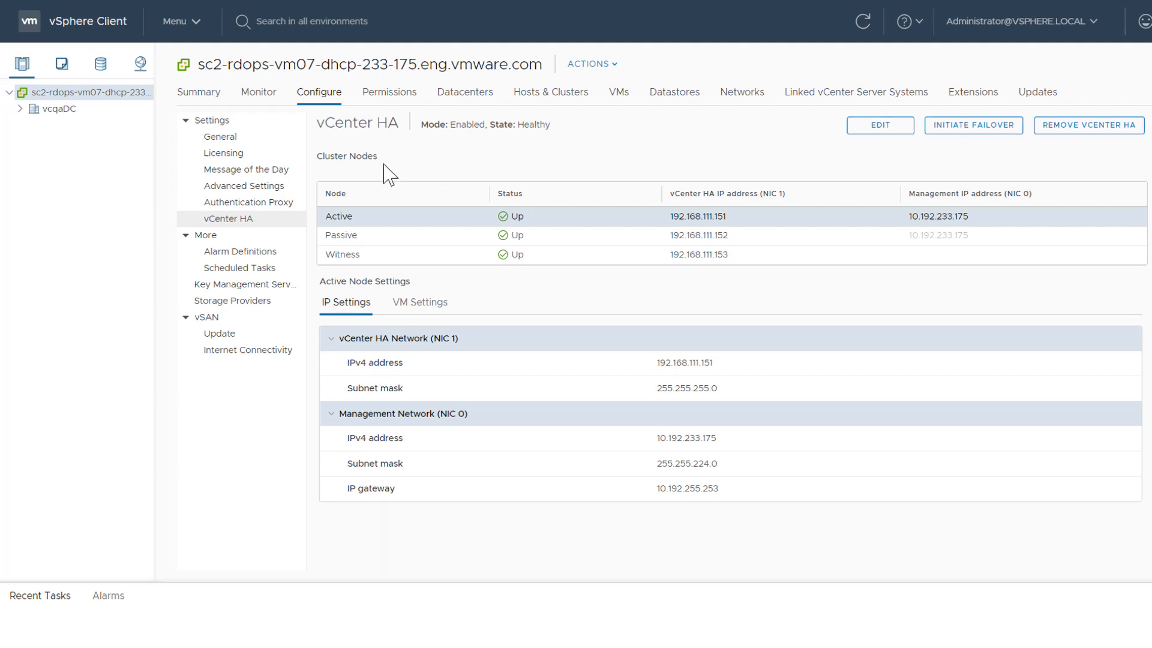
pyautogui.moveTo(388, 227)
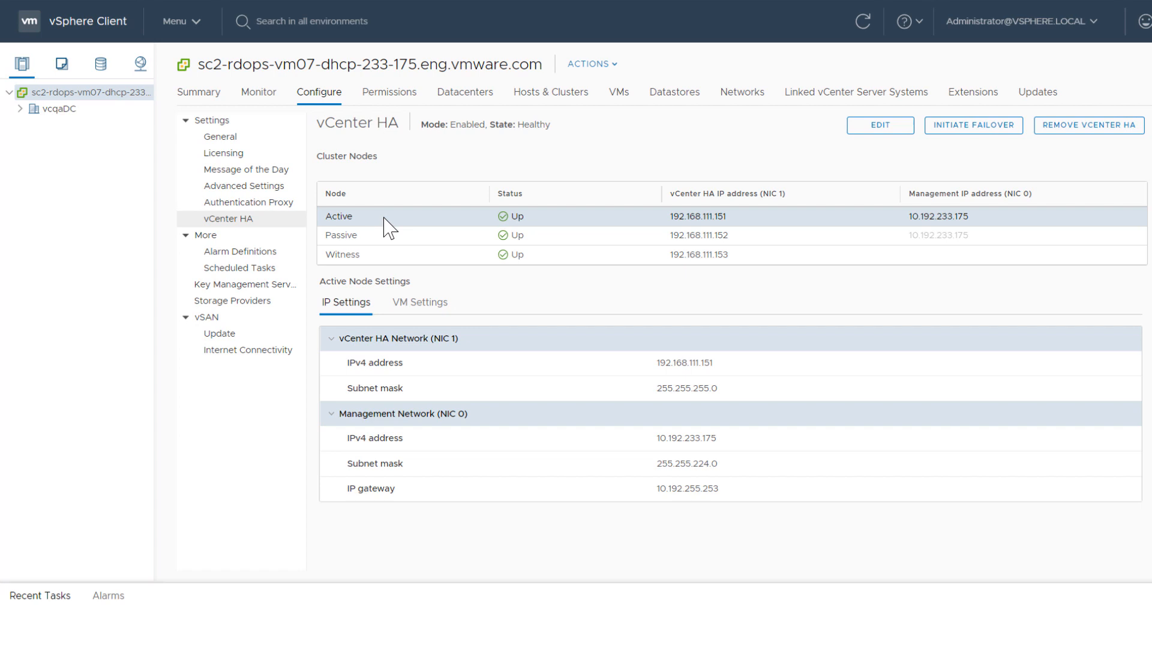
pyautogui.moveTo(382, 248)
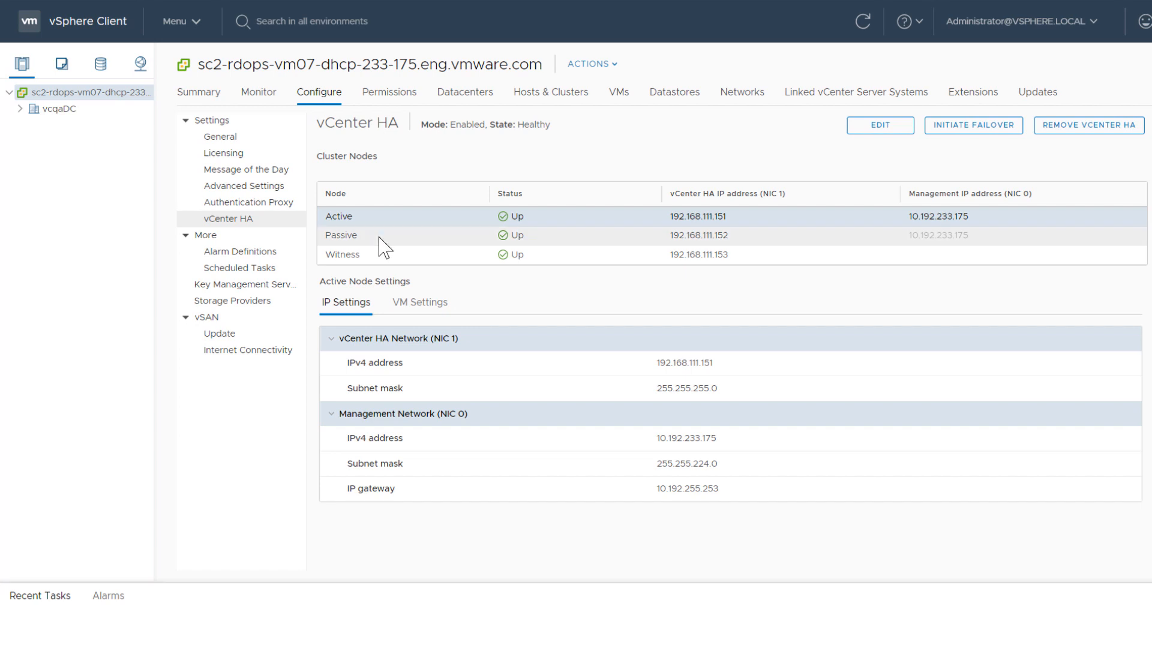
pyautogui.click(341, 235)
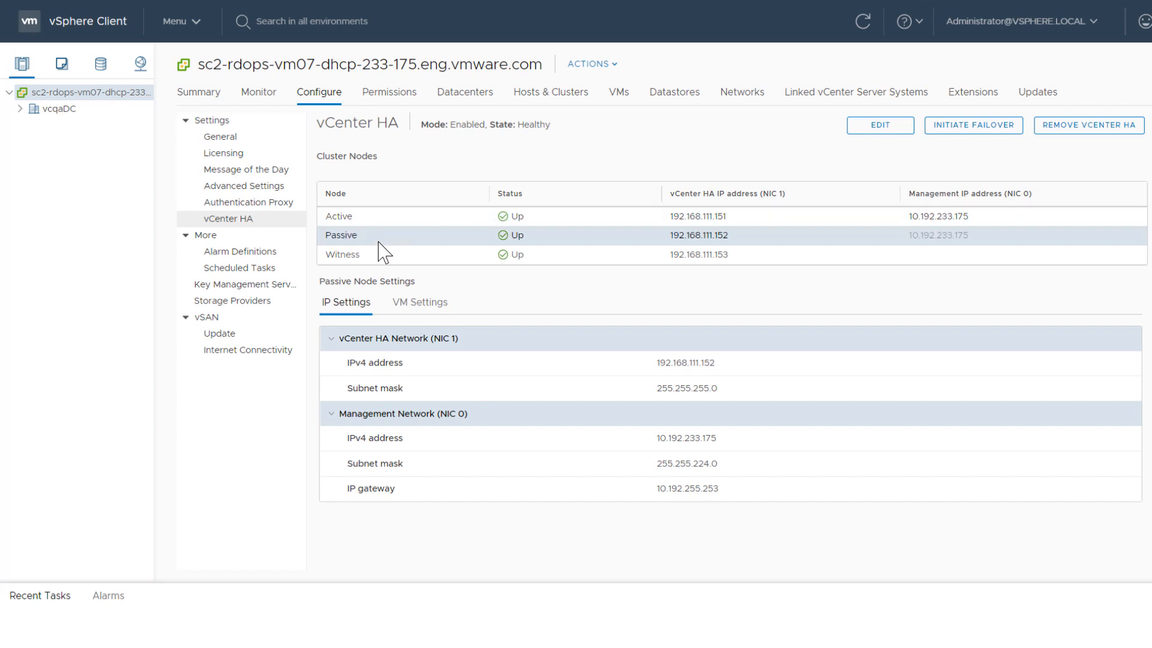
pyautogui.click(365, 255)
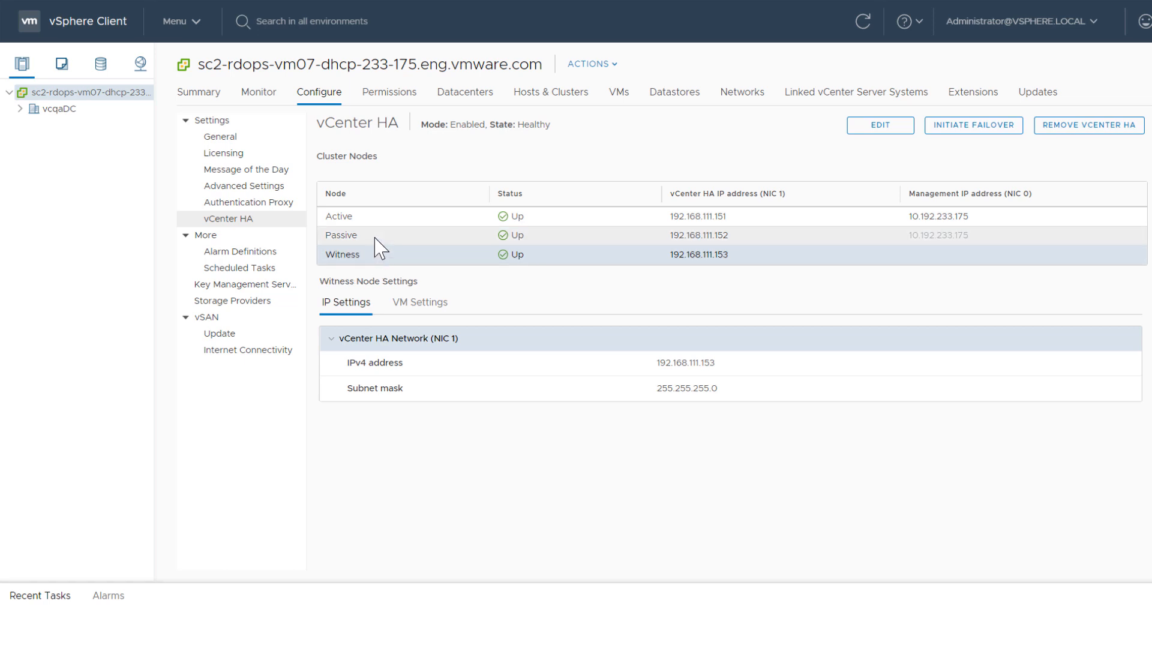
pyautogui.click(341, 235)
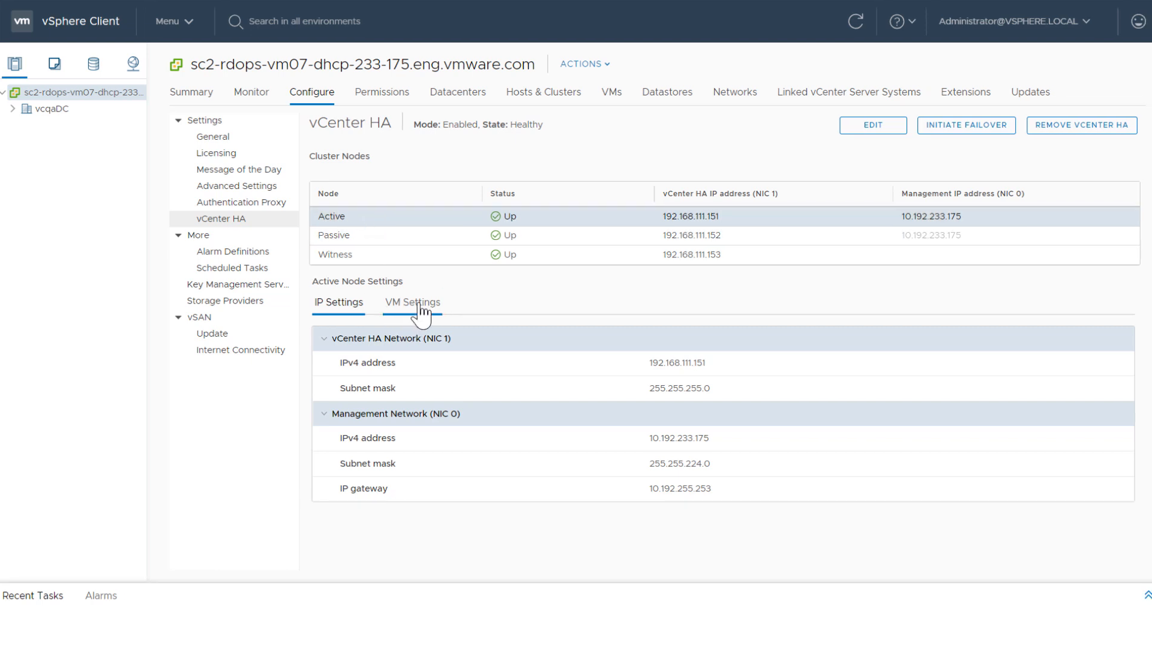
# Step: Submit management vCenter sc-prd-comp-vc058 with SSO user clouduser under VM Settings
pyautogui.click(412, 302)
pyautogui.write('sc-prd')
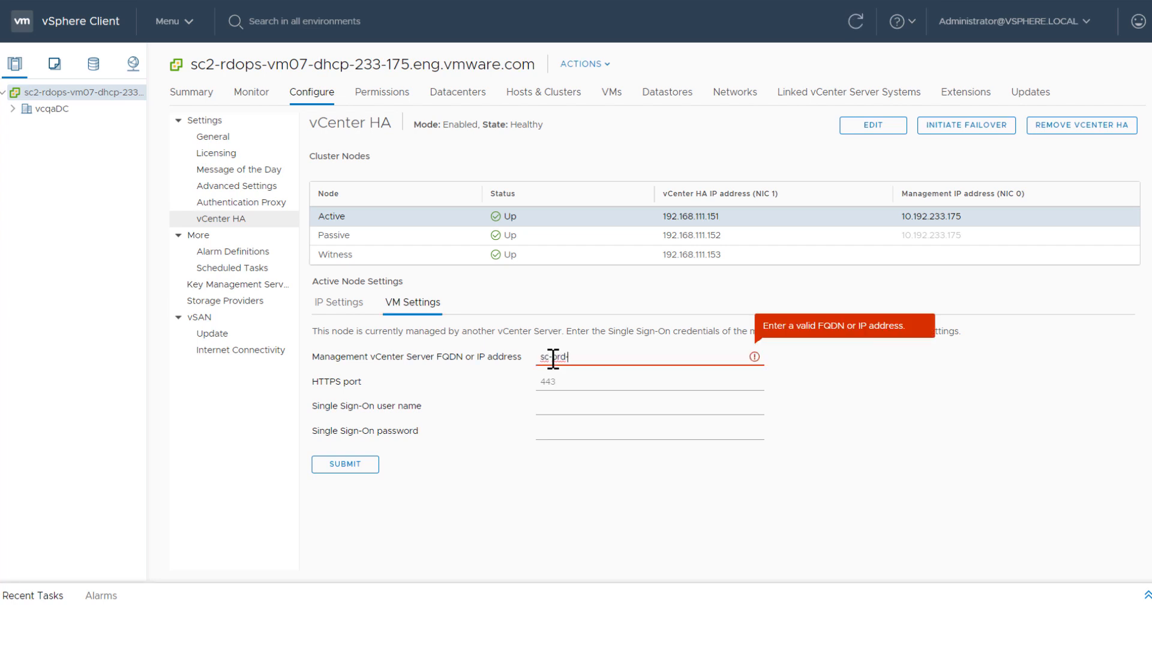
pyautogui.write('-comp-vc058.eng.vmware.com')
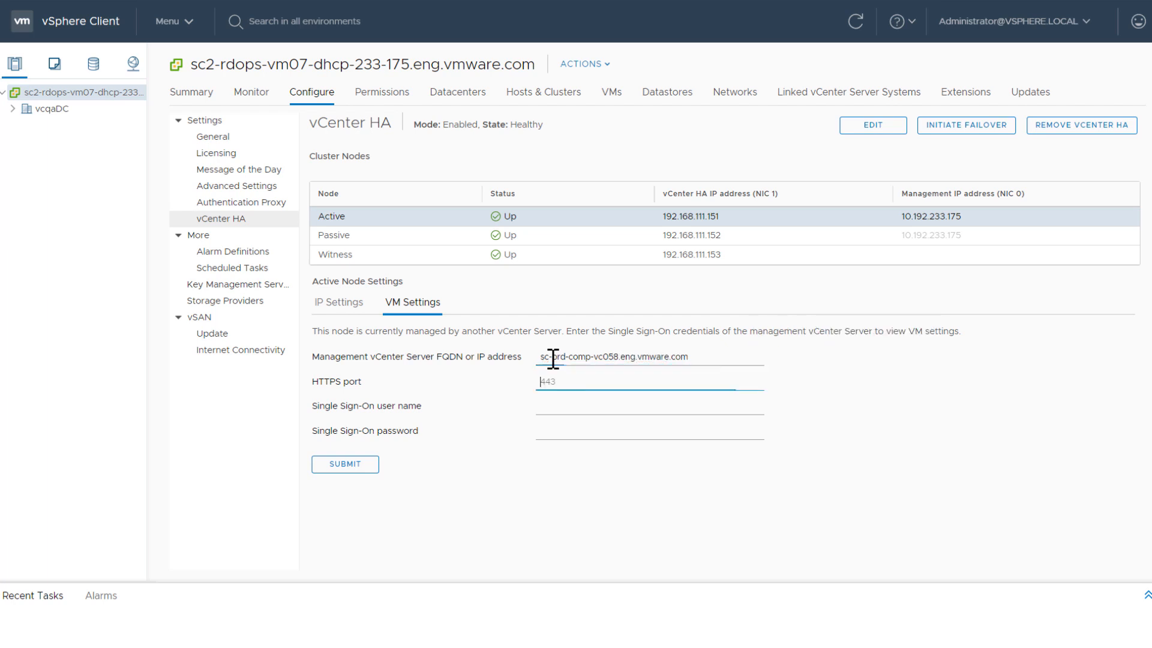
pyautogui.write('clouduser')
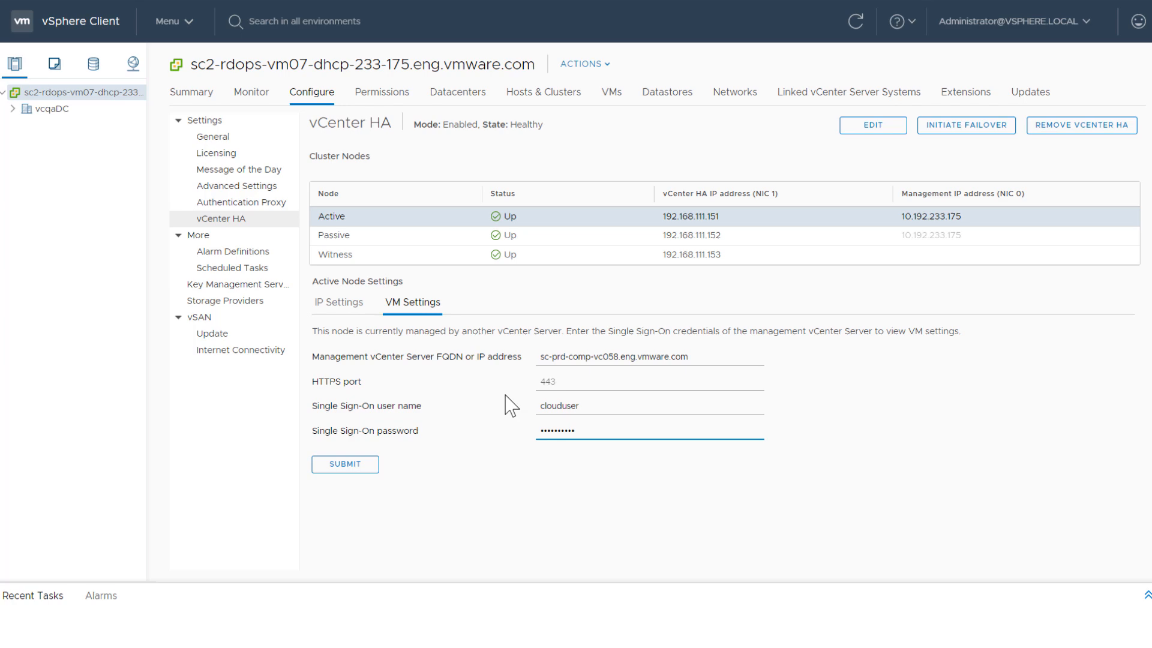
pyautogui.click(345, 465)
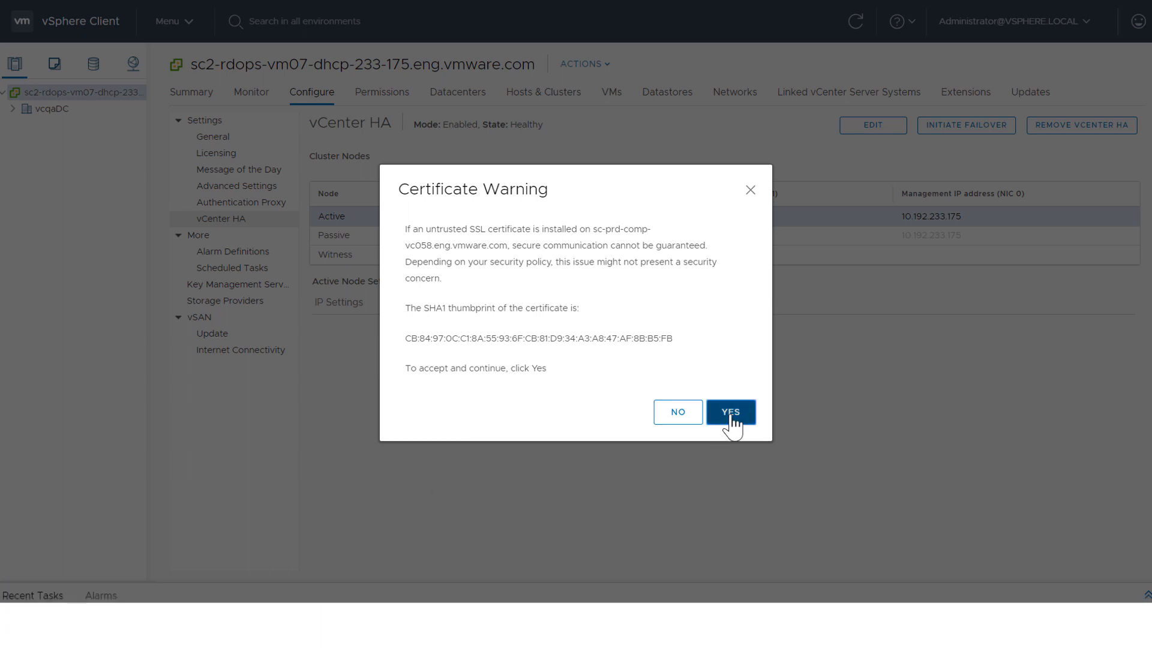
# Step: Accept the certificate warning to load the active node's VM settings
pyautogui.click(731, 411)
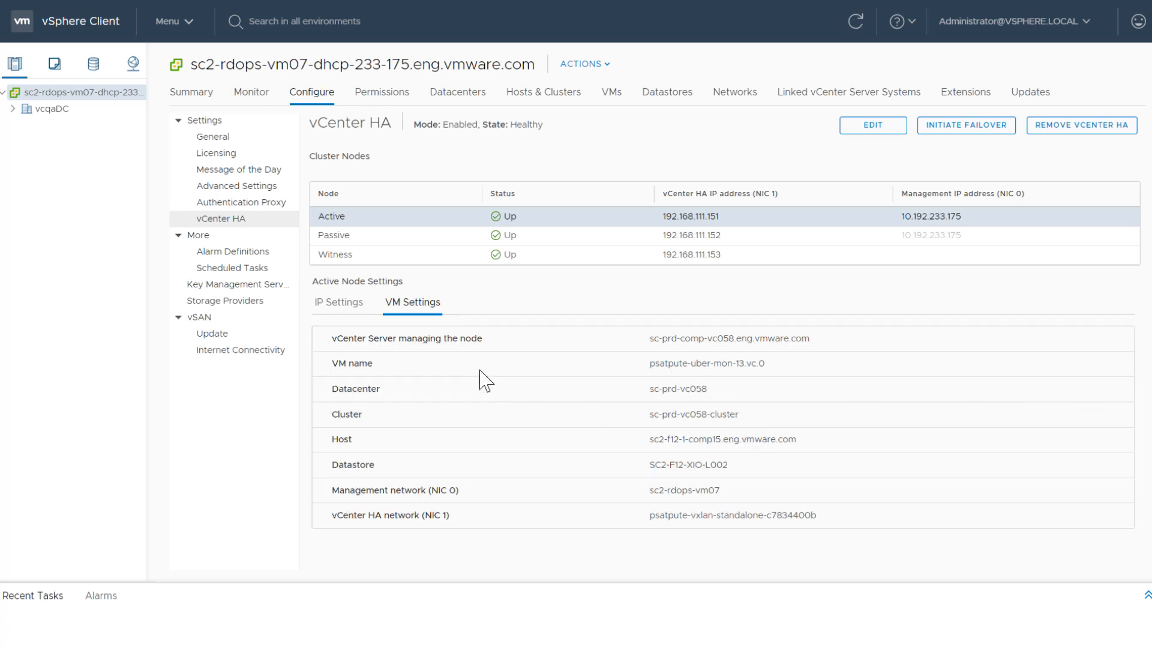
pyautogui.moveTo(390, 424)
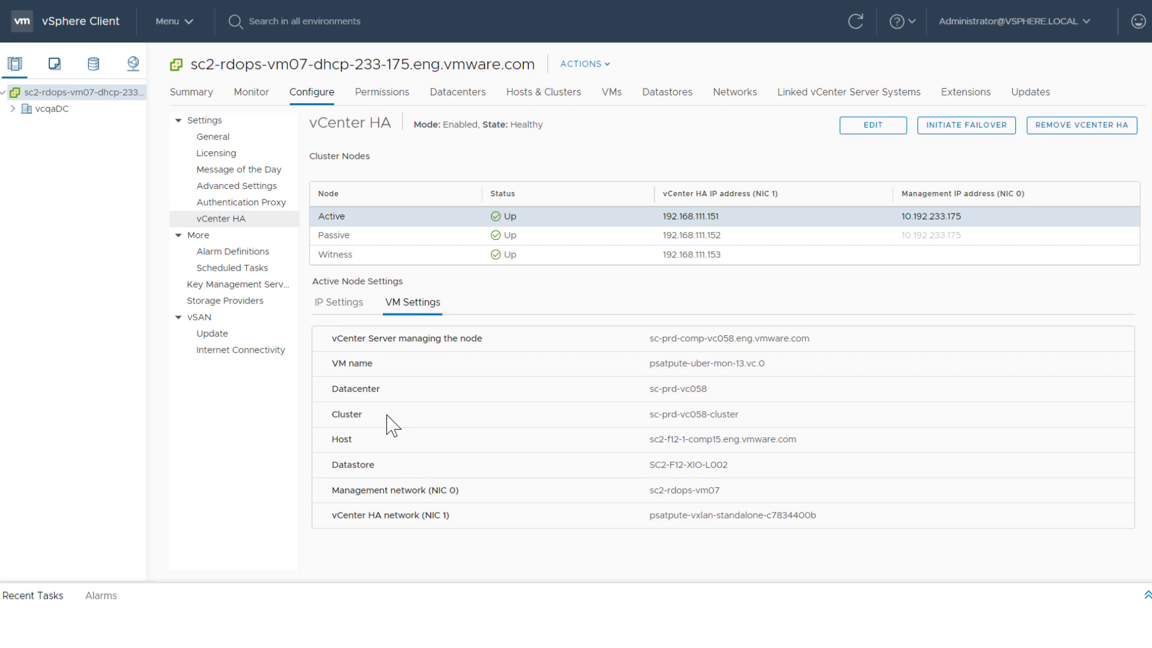
pyautogui.moveTo(392, 478)
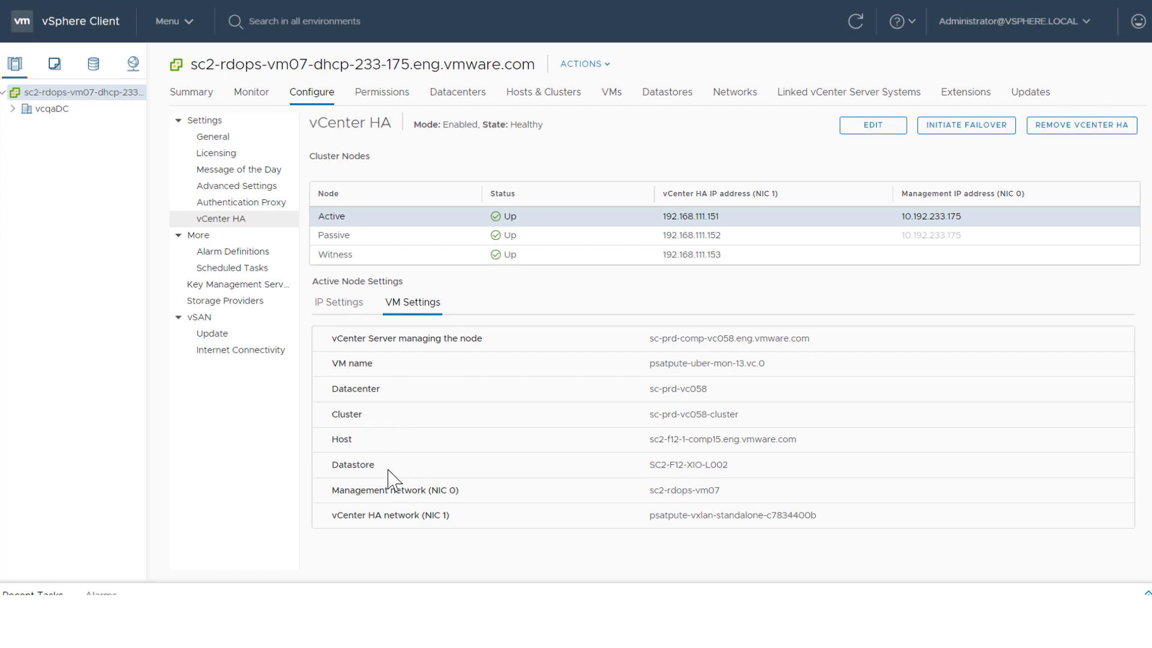